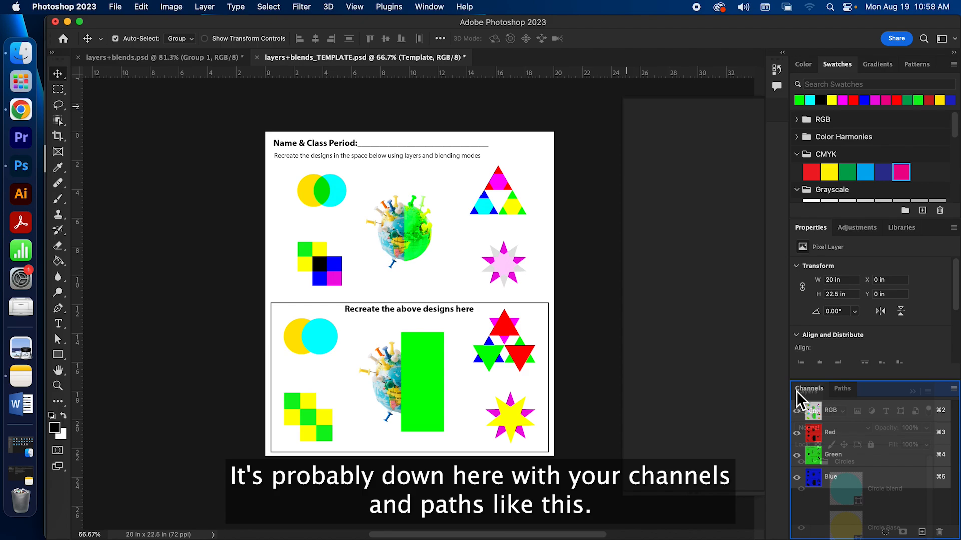
# Collapse the Layers panel into the sidebar, then reopen it as a floating panel.
pyautogui.click(805, 389)
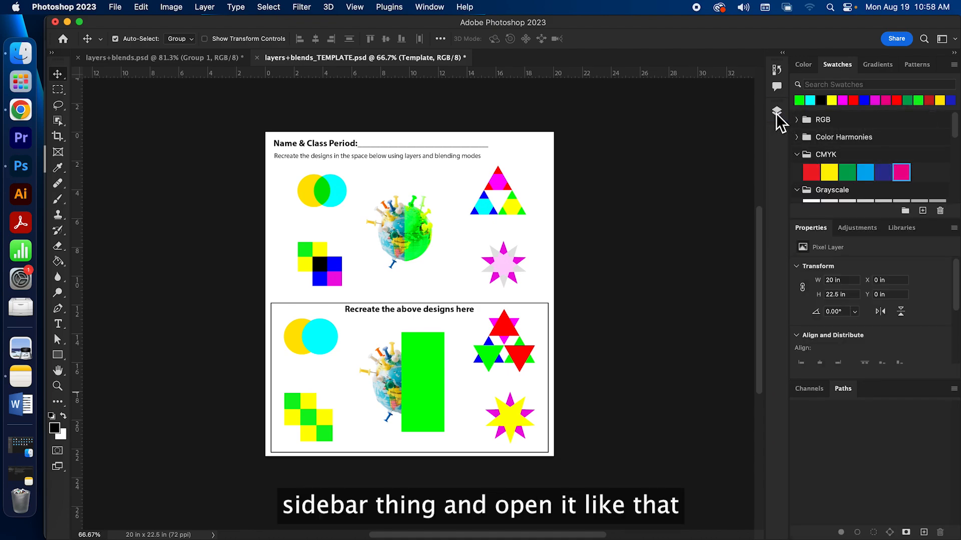
pyautogui.click(777, 113)
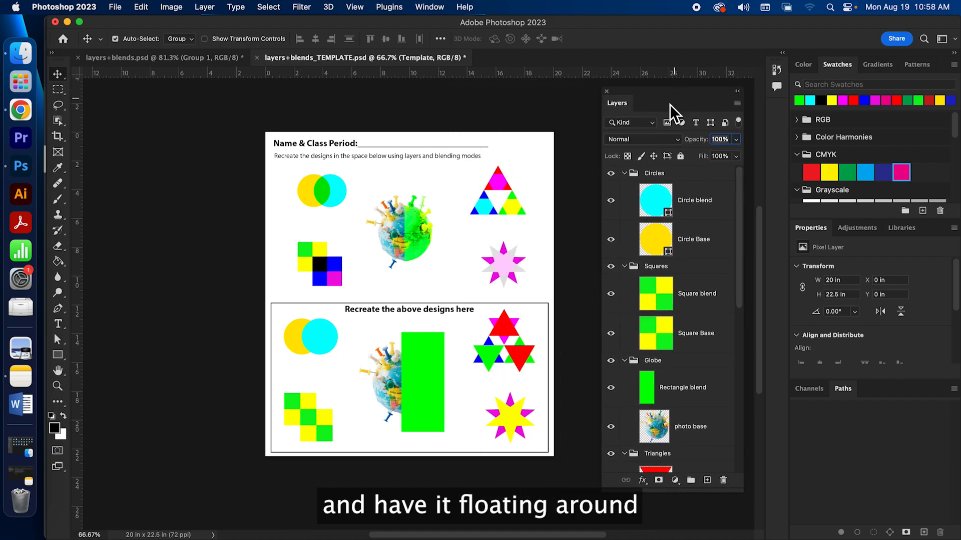
pyautogui.moveTo(667, 123)
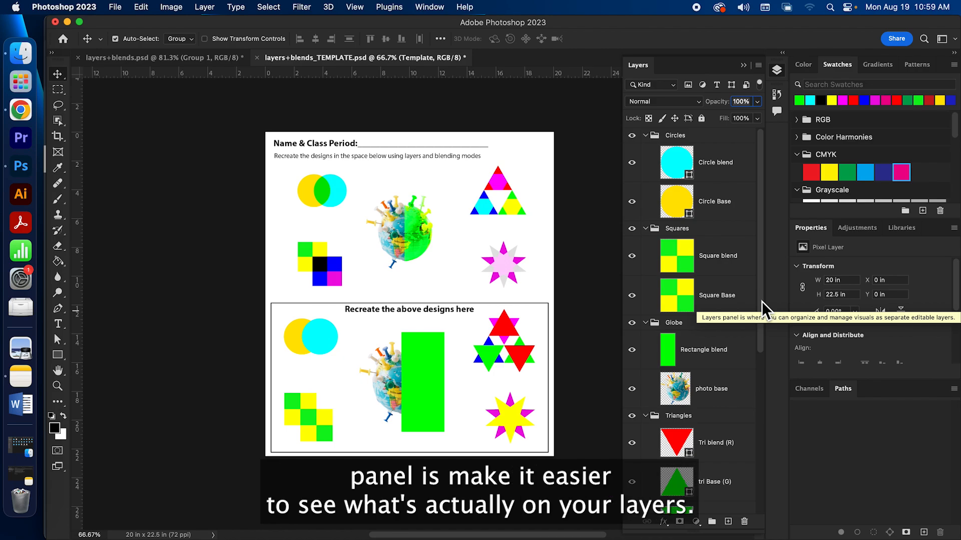
# Set the Layers panel thumbnails to the small size via Panel Options.
pyautogui.click(744, 65)
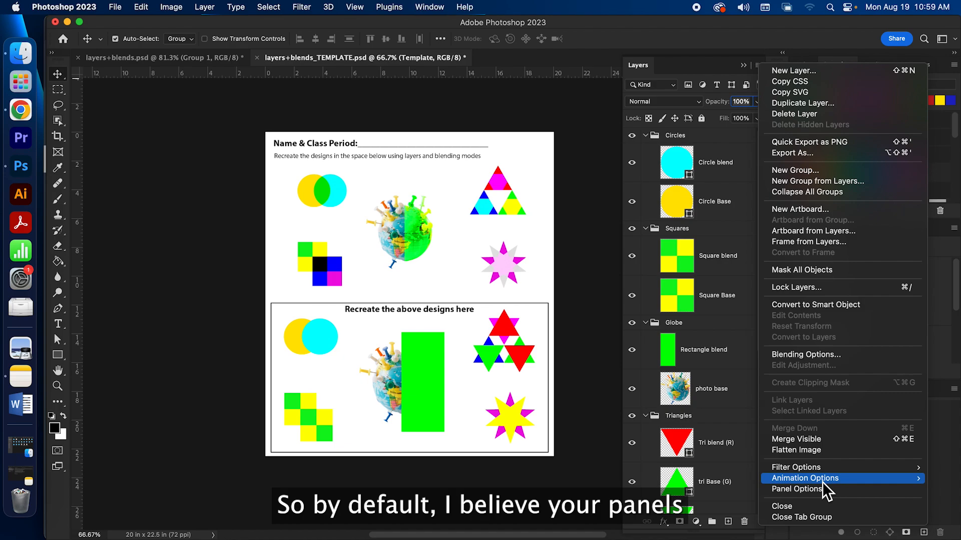
pyautogui.click(796, 490)
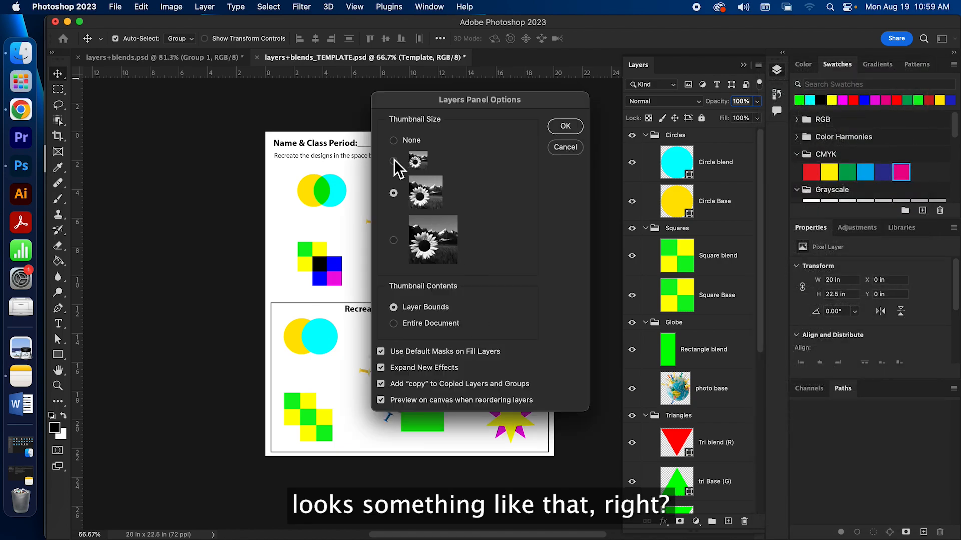
pyautogui.click(564, 126)
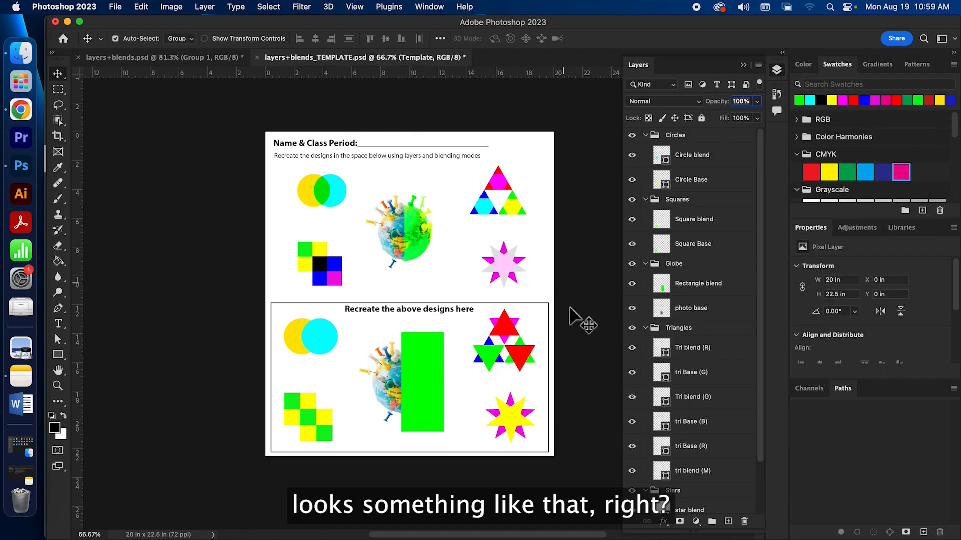
pyautogui.moveTo(734, 380)
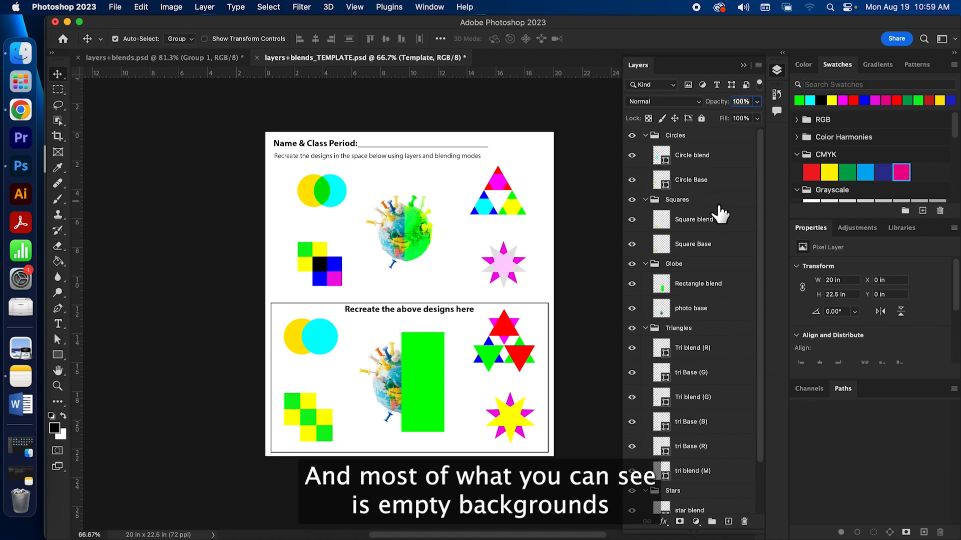
pyautogui.moveTo(716, 211)
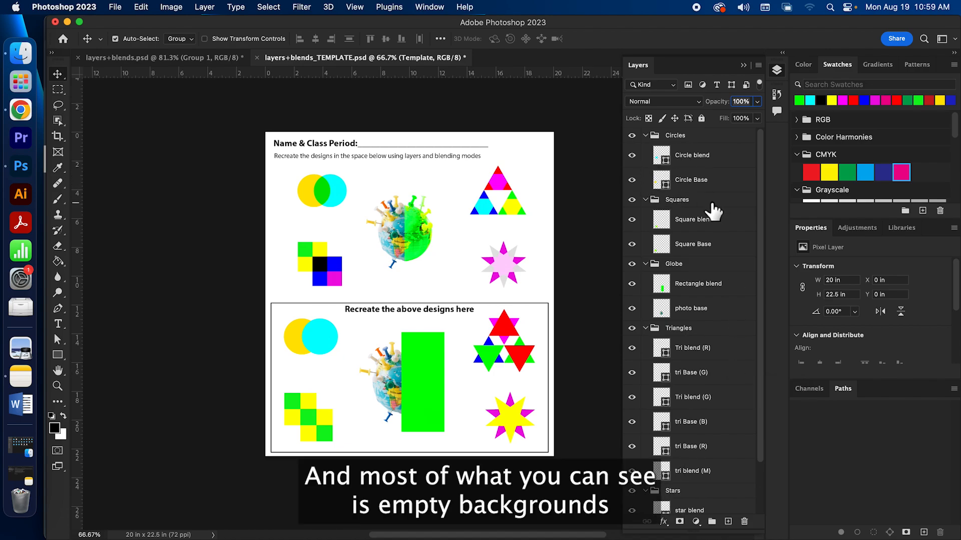
pyautogui.moveTo(710, 208)
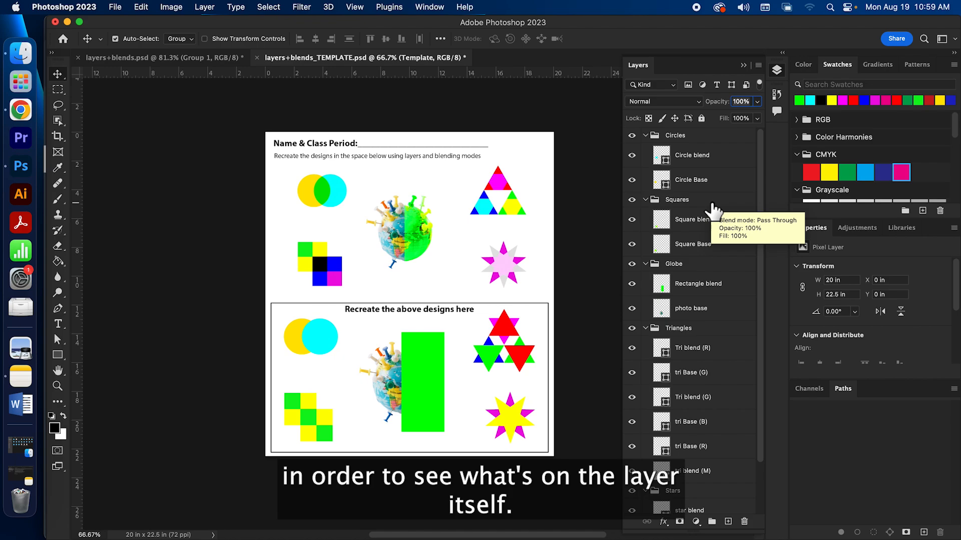
pyautogui.moveTo(731, 174)
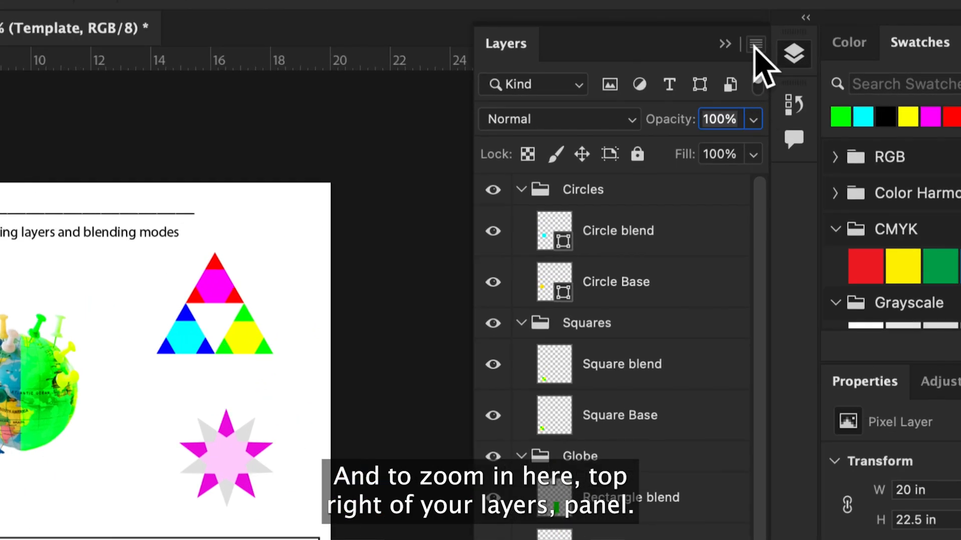
# Reach Layers Panel Options from the panel menu, with small thumbnails still selected.
pyautogui.click(755, 44)
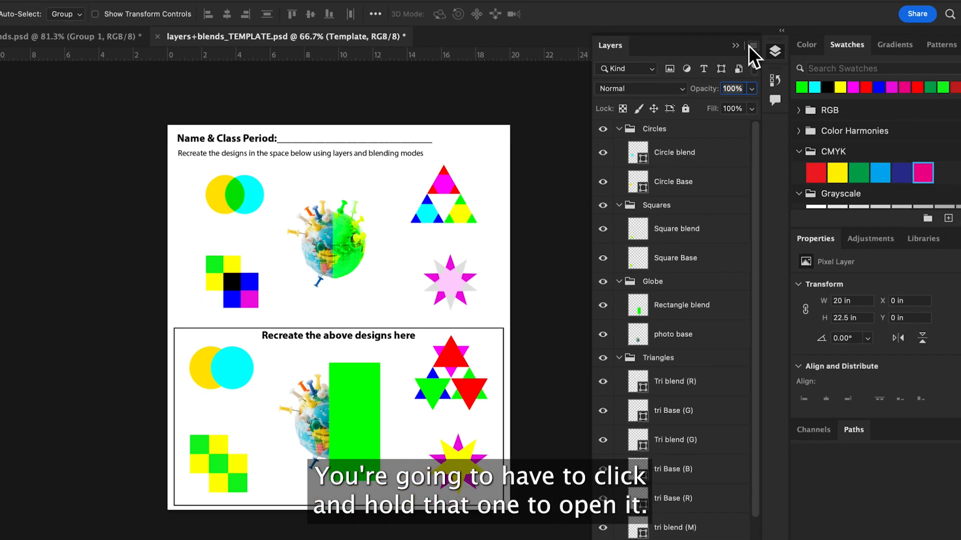
pyautogui.click(754, 45)
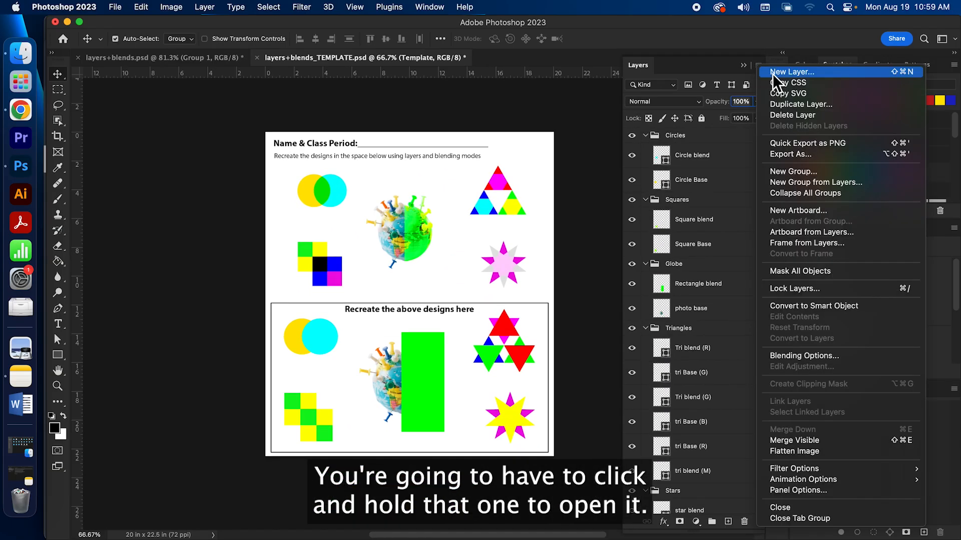
pyautogui.moveTo(815, 343)
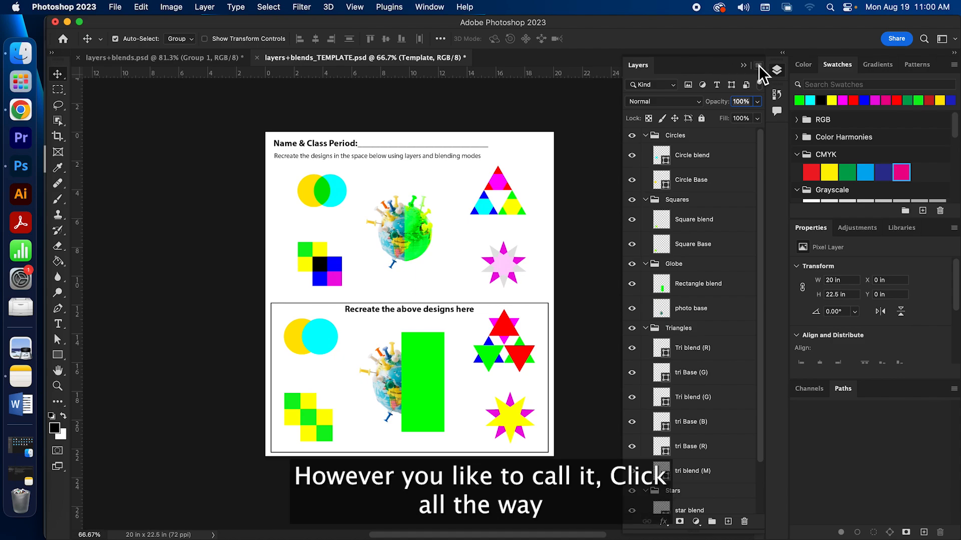
pyautogui.click(744, 65)
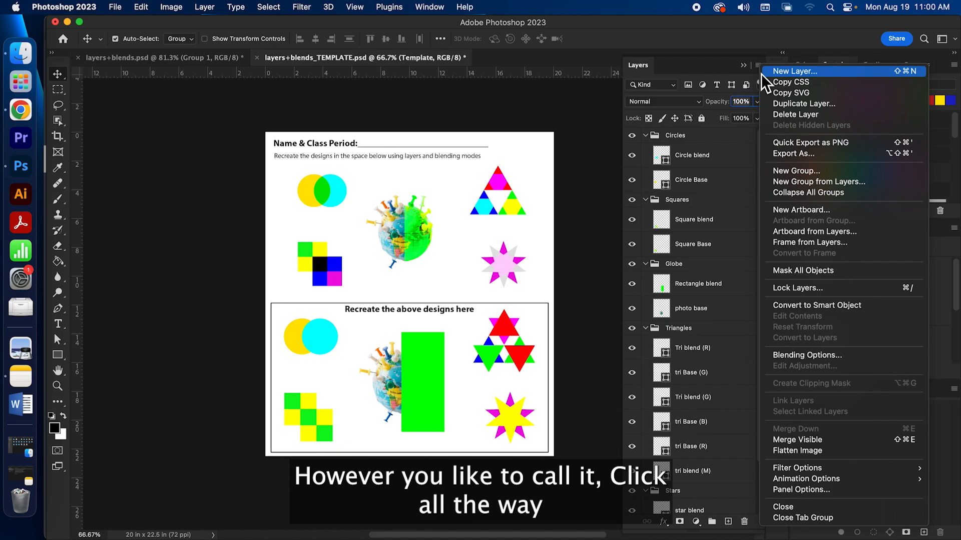
pyautogui.moveTo(811, 499)
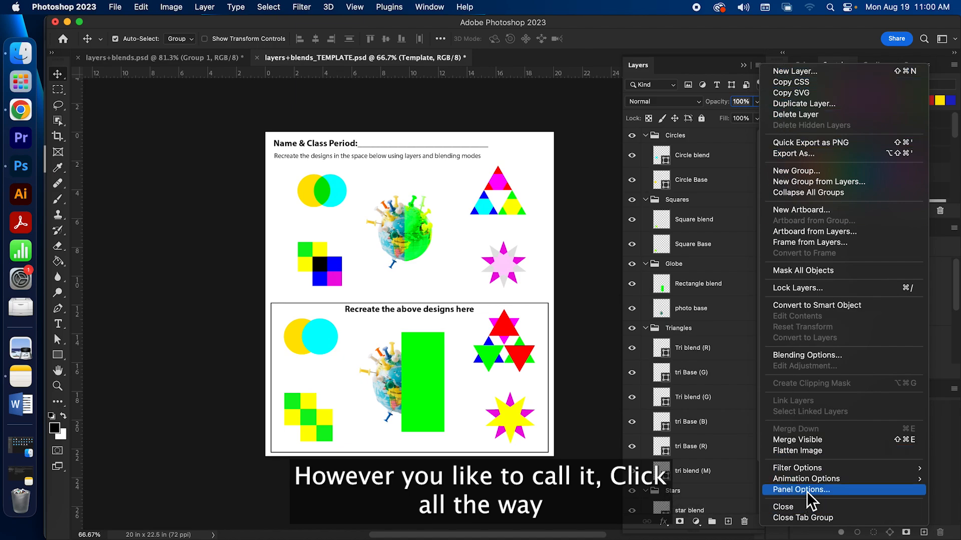
pyautogui.click(804, 489)
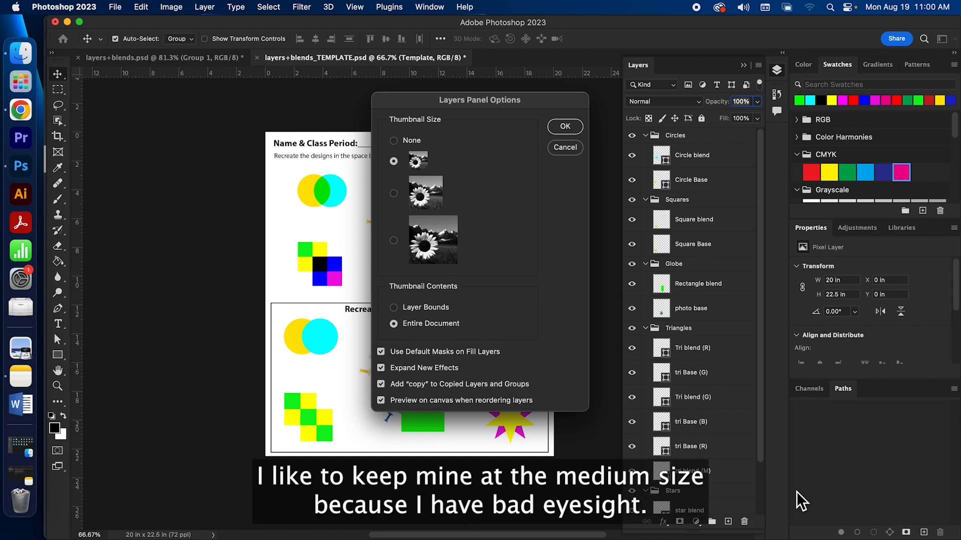
# Choose medium thumbnails showing Layer Bounds so each preview crops to its layer's contents.
pyautogui.click(393, 193)
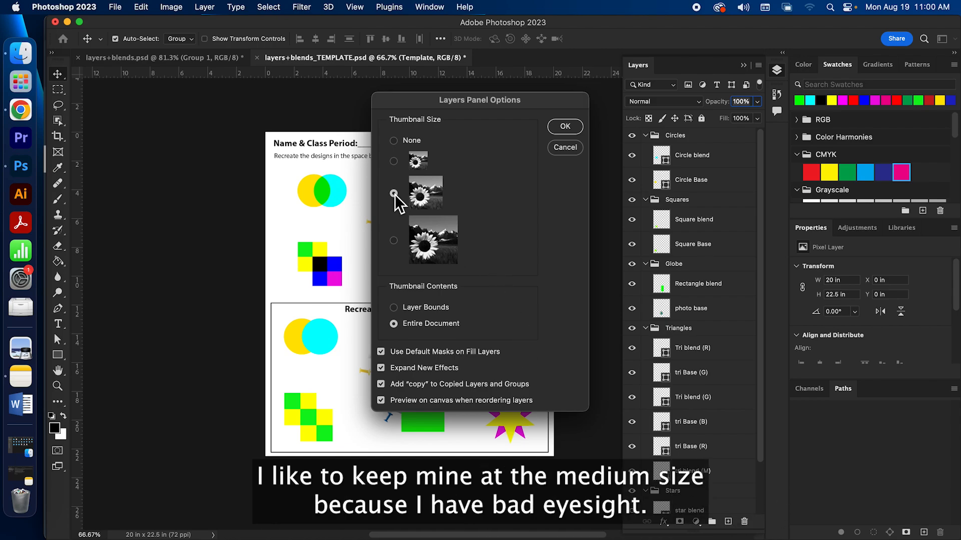
pyautogui.click(393, 194)
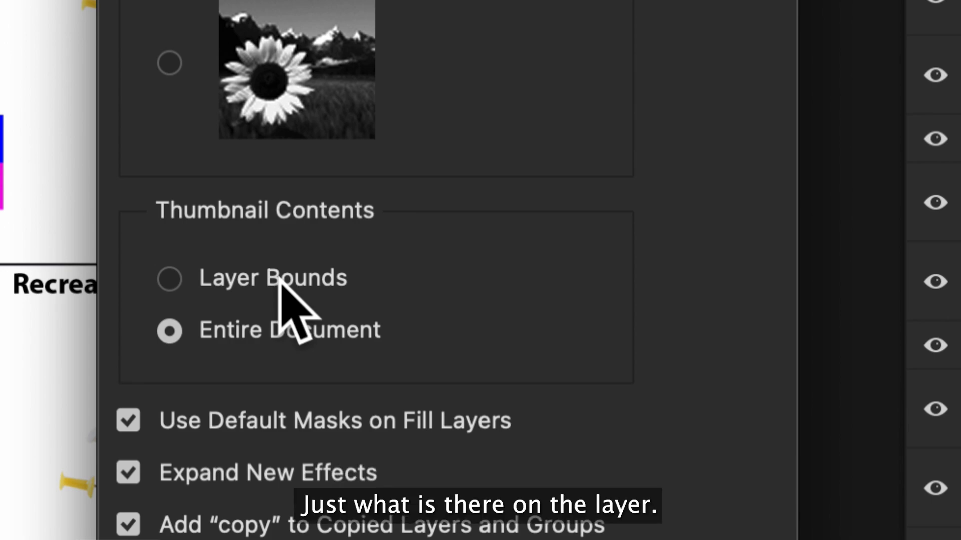
pyautogui.click(171, 279)
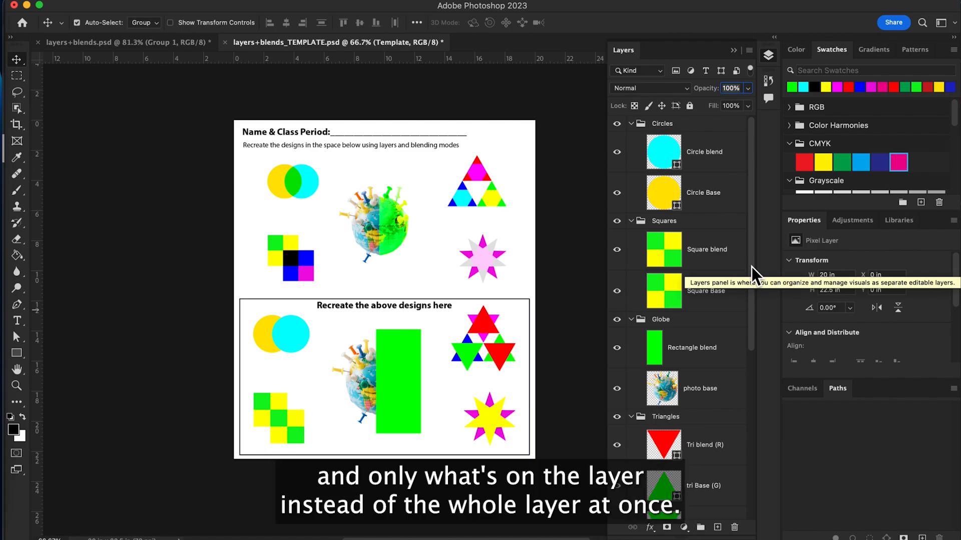
# Select the cyan Circle blend layer, then the yellow Circle Base layer, to compare their shapes.
pyautogui.click(704, 152)
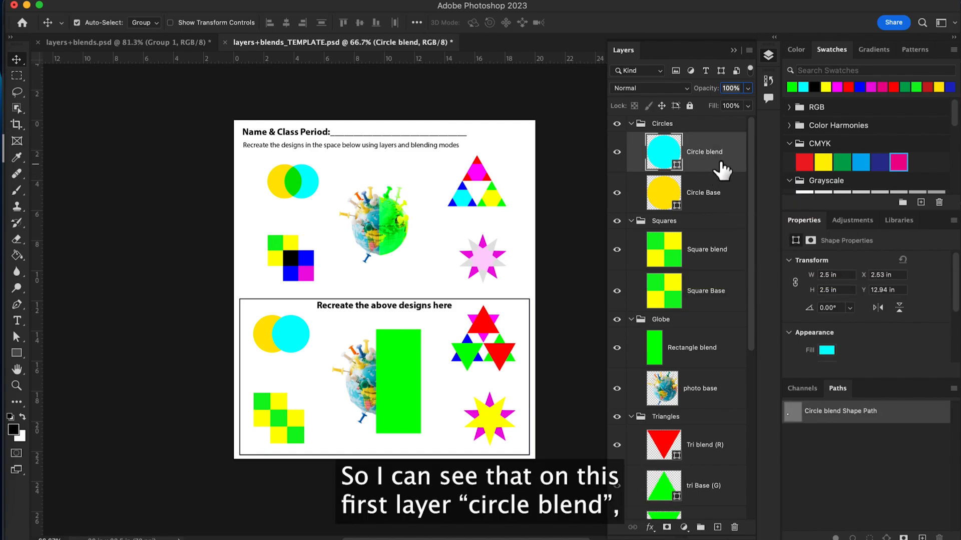
pyautogui.moveTo(716, 174)
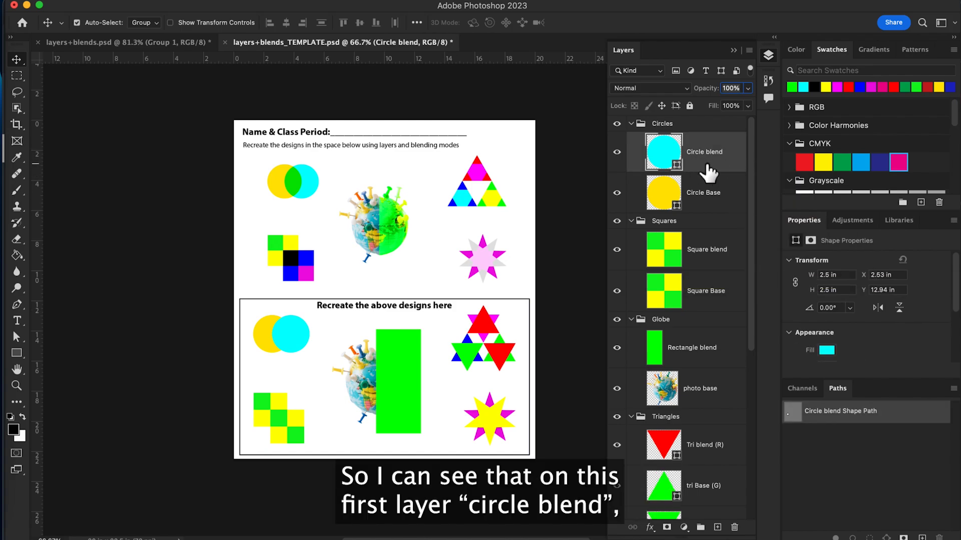
pyautogui.moveTo(708, 171)
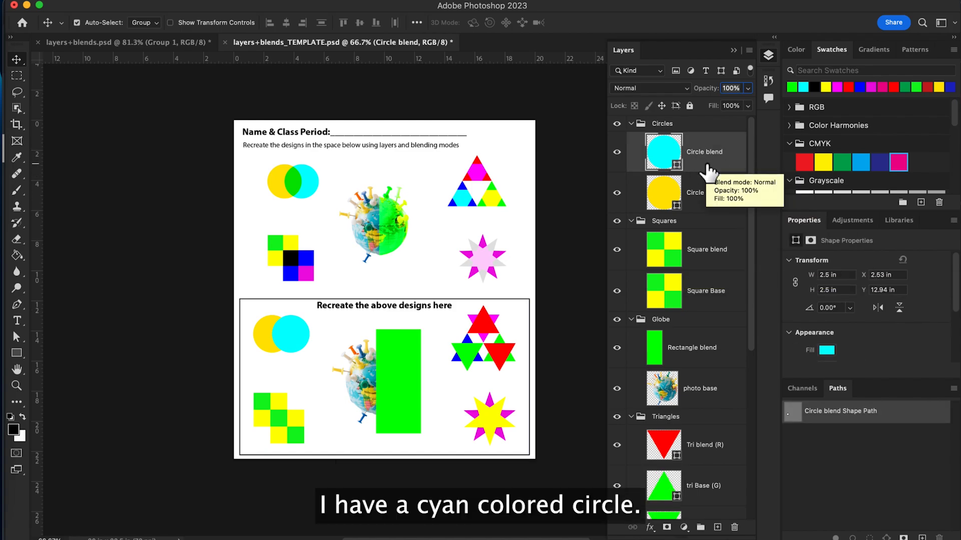
pyautogui.click(703, 193)
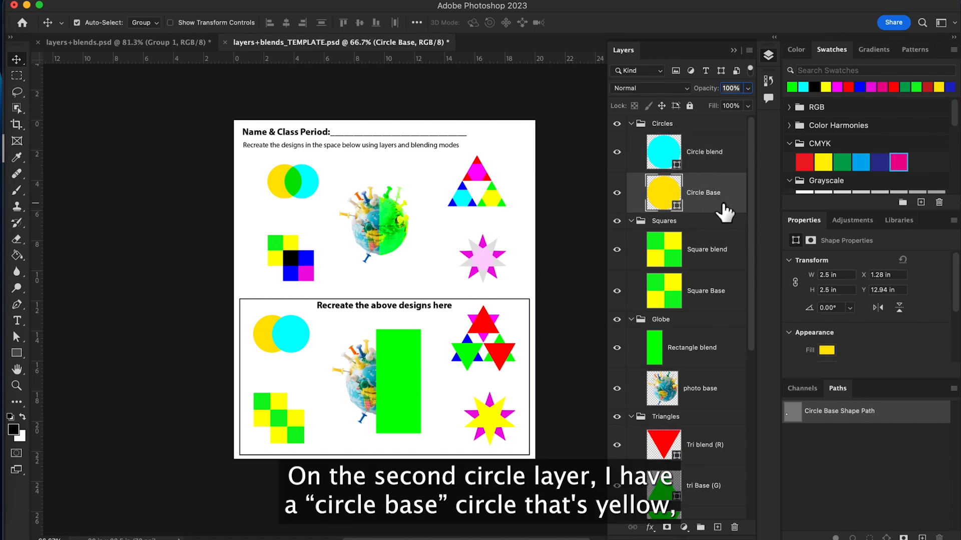
pyautogui.moveTo(725, 211)
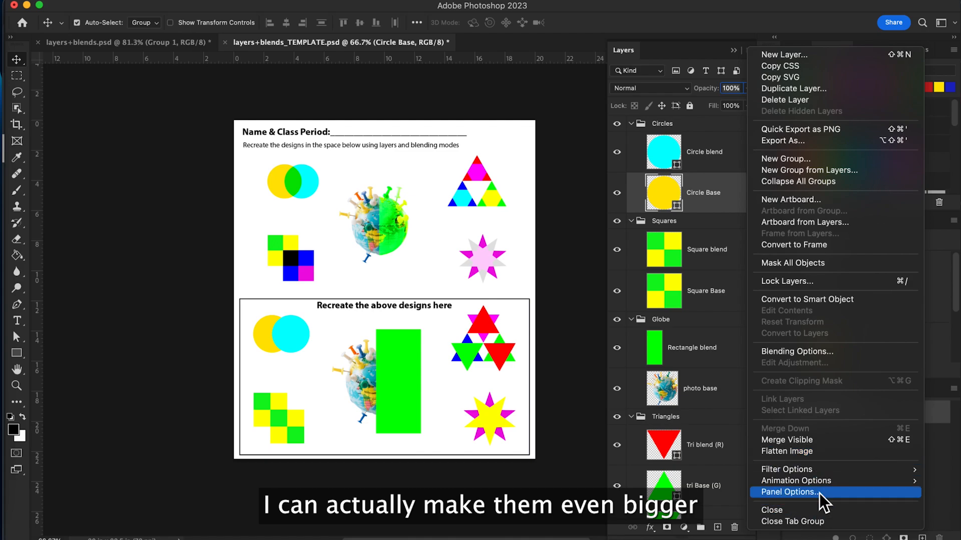
# Set thumbnails to the largest size and scroll down to the Triangles and Stars layers.
pyautogui.click(788, 493)
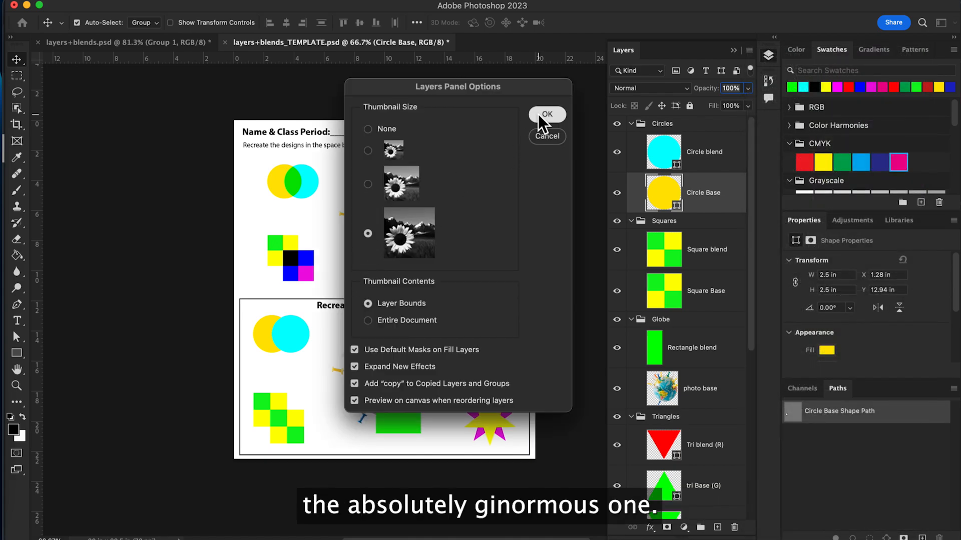
pyautogui.click(547, 114)
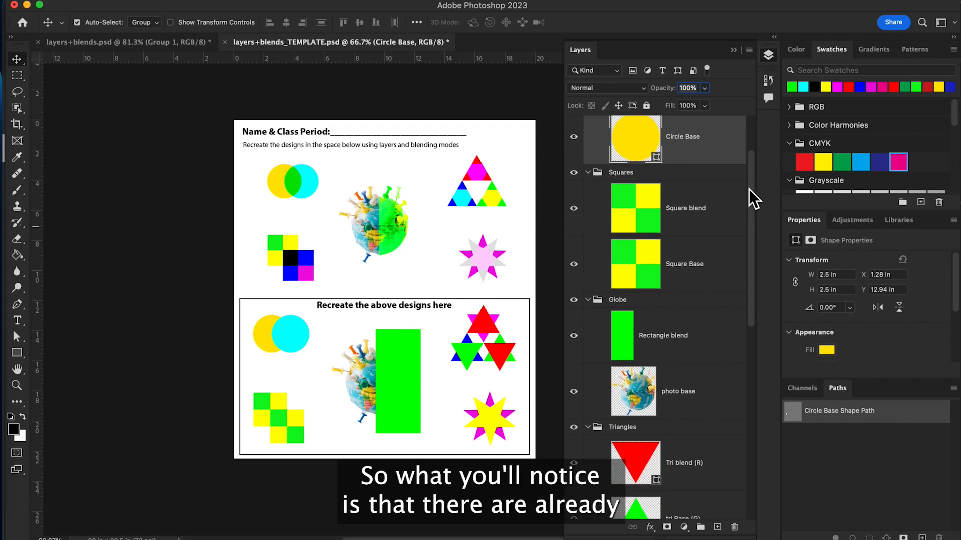
pyautogui.scroll(-3)
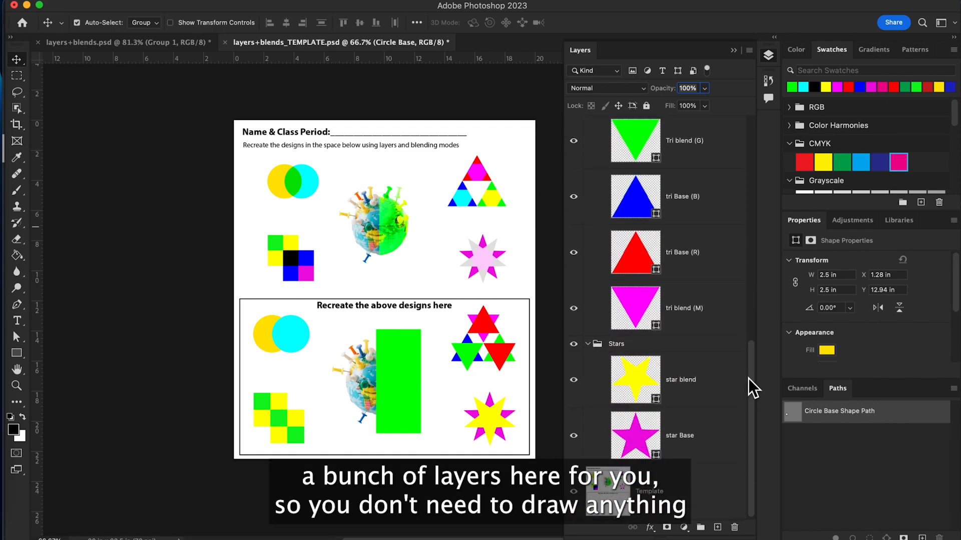